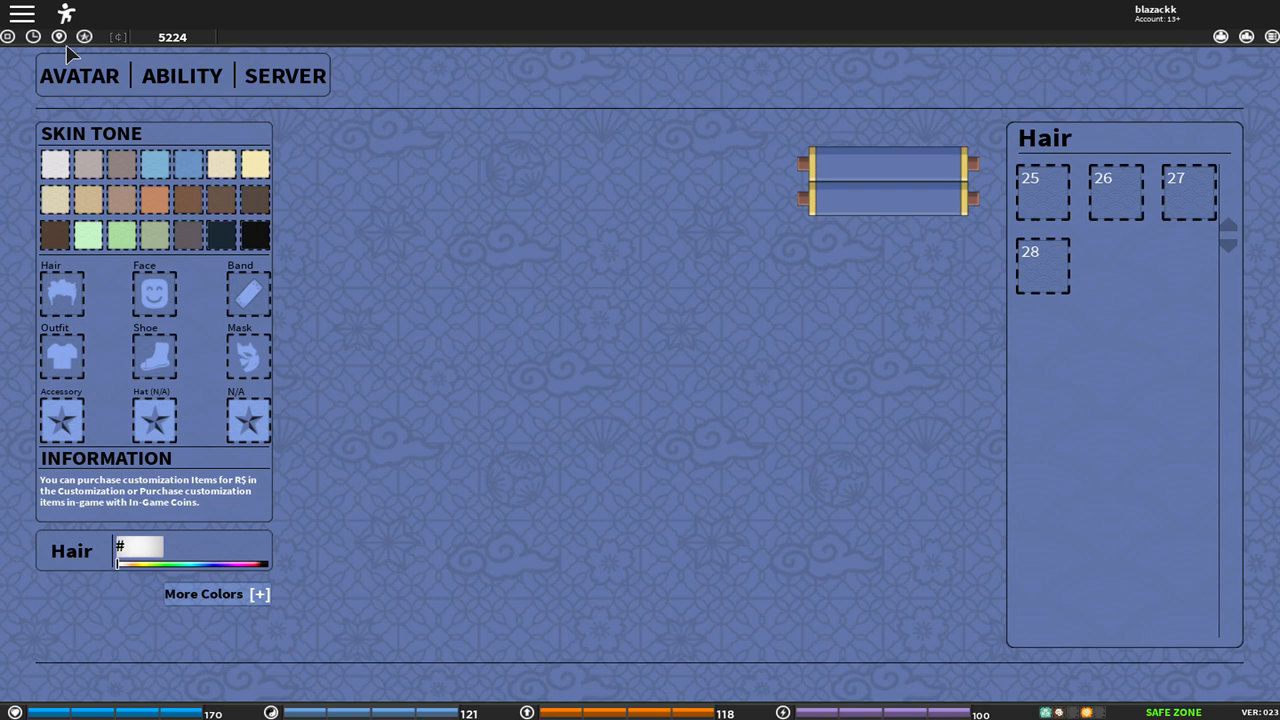
pyautogui.moveTo(977, 363)
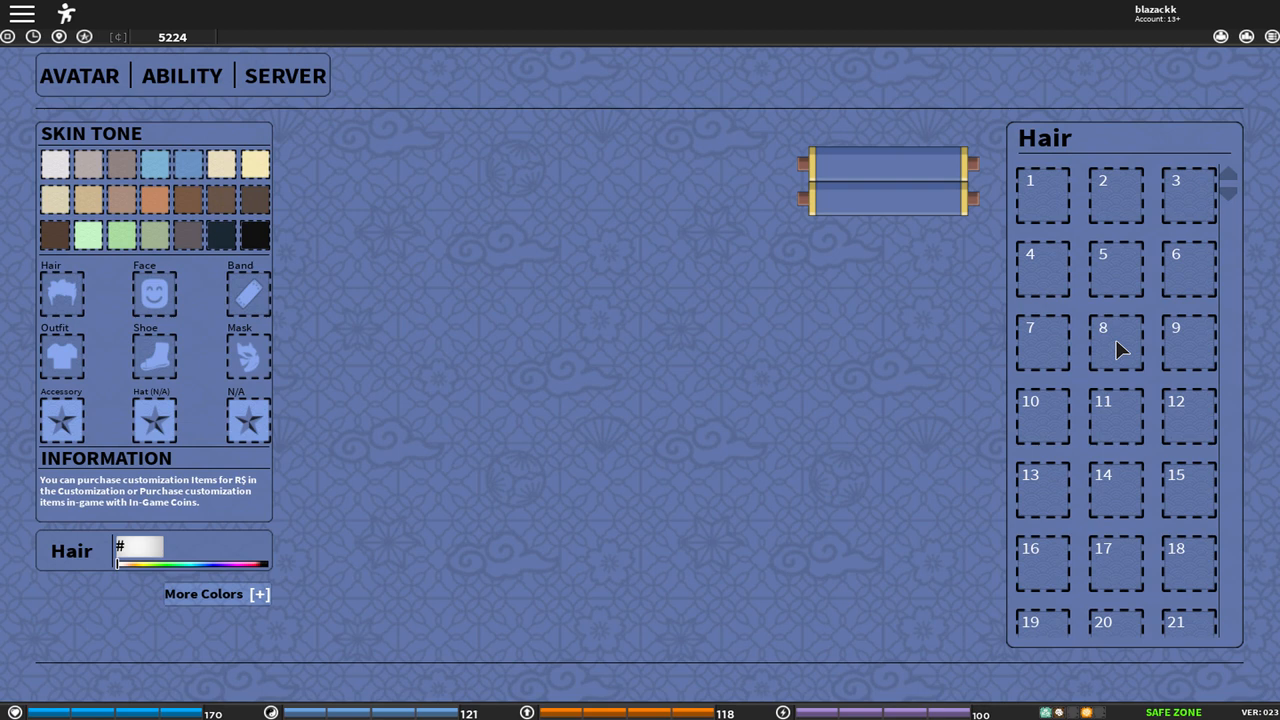
pyautogui.moveTo(470, 120)
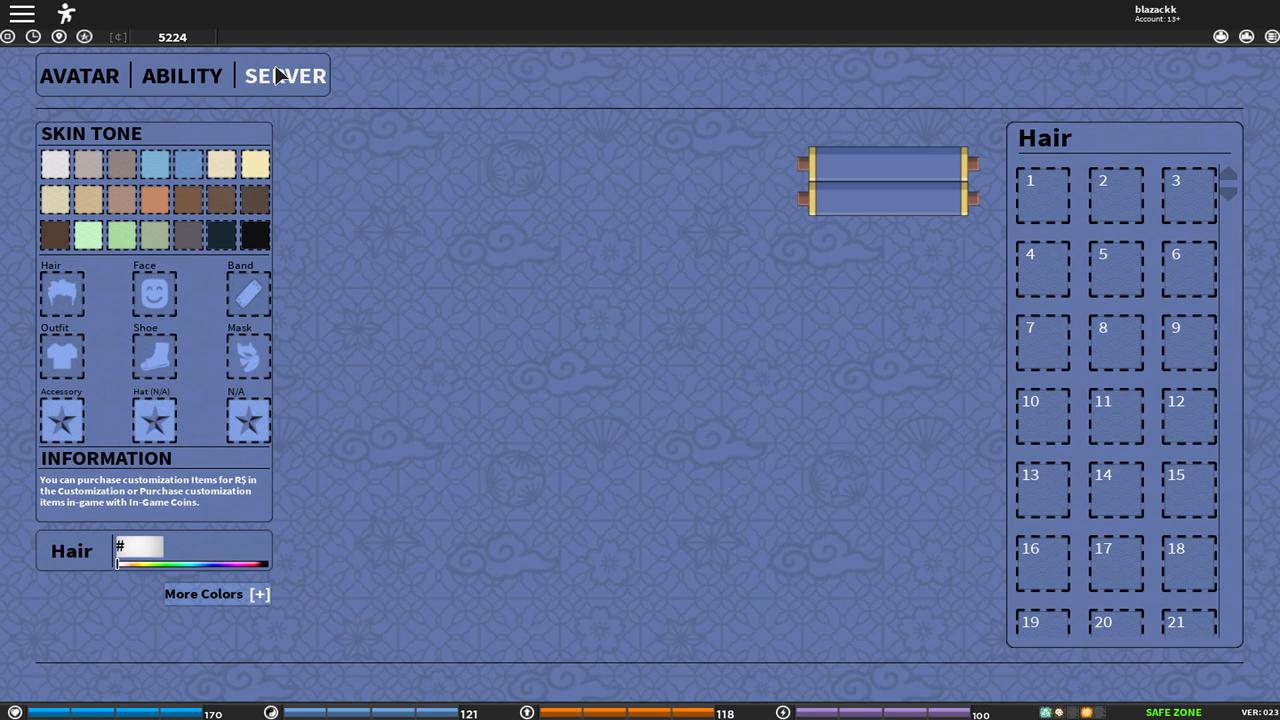
# Show the server list with Shinobi Origin, Roleplay and Battles entries.
pyautogui.click(285, 75)
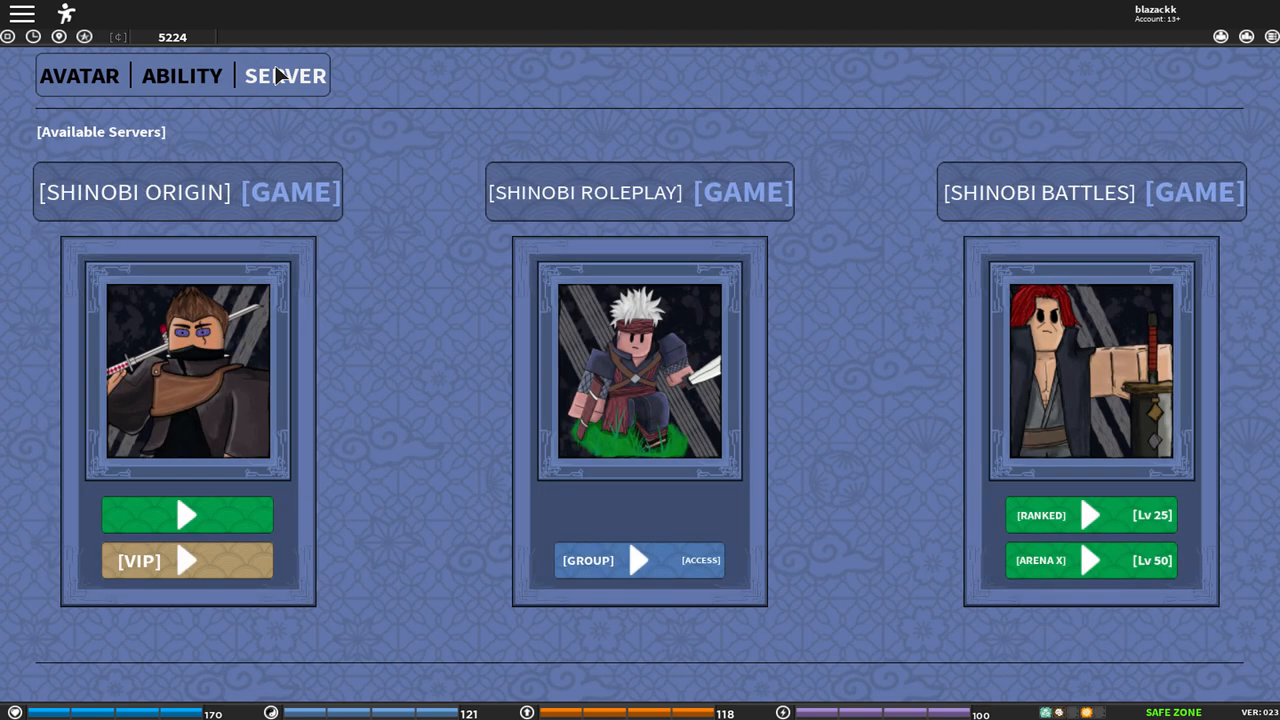
pyautogui.moveTo(1120, 570)
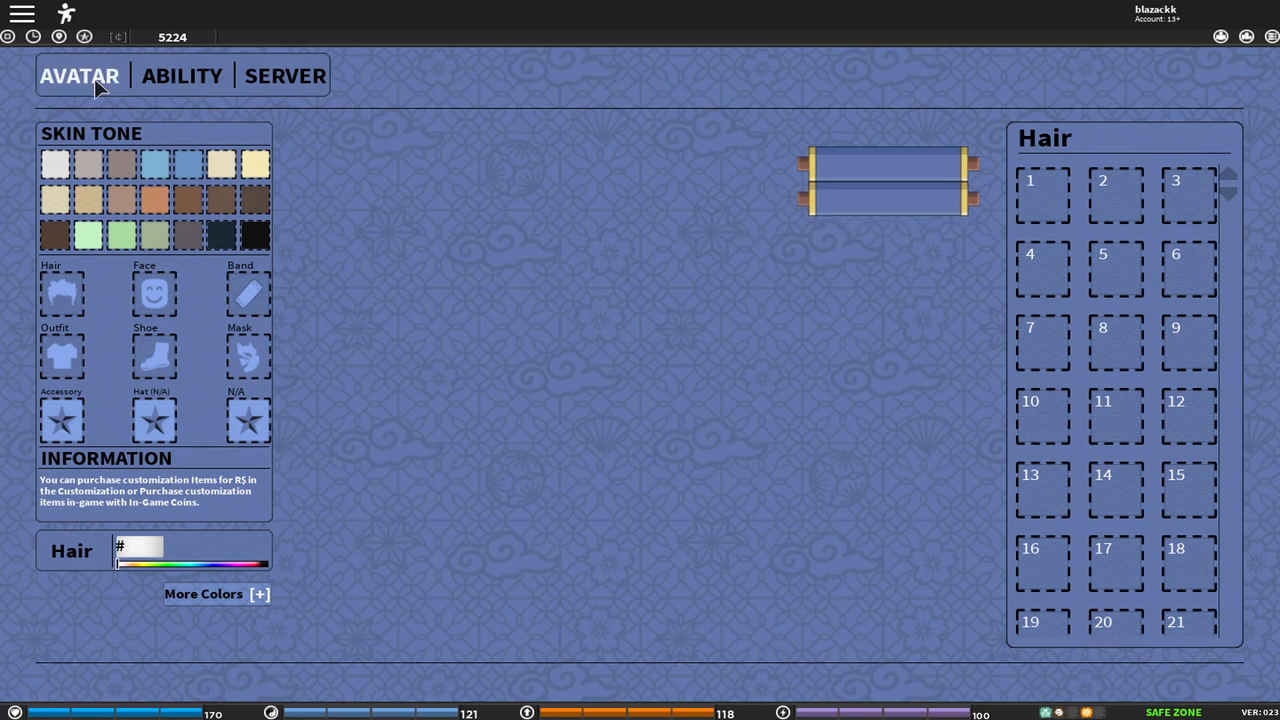
pyautogui.moveTo(177, 105)
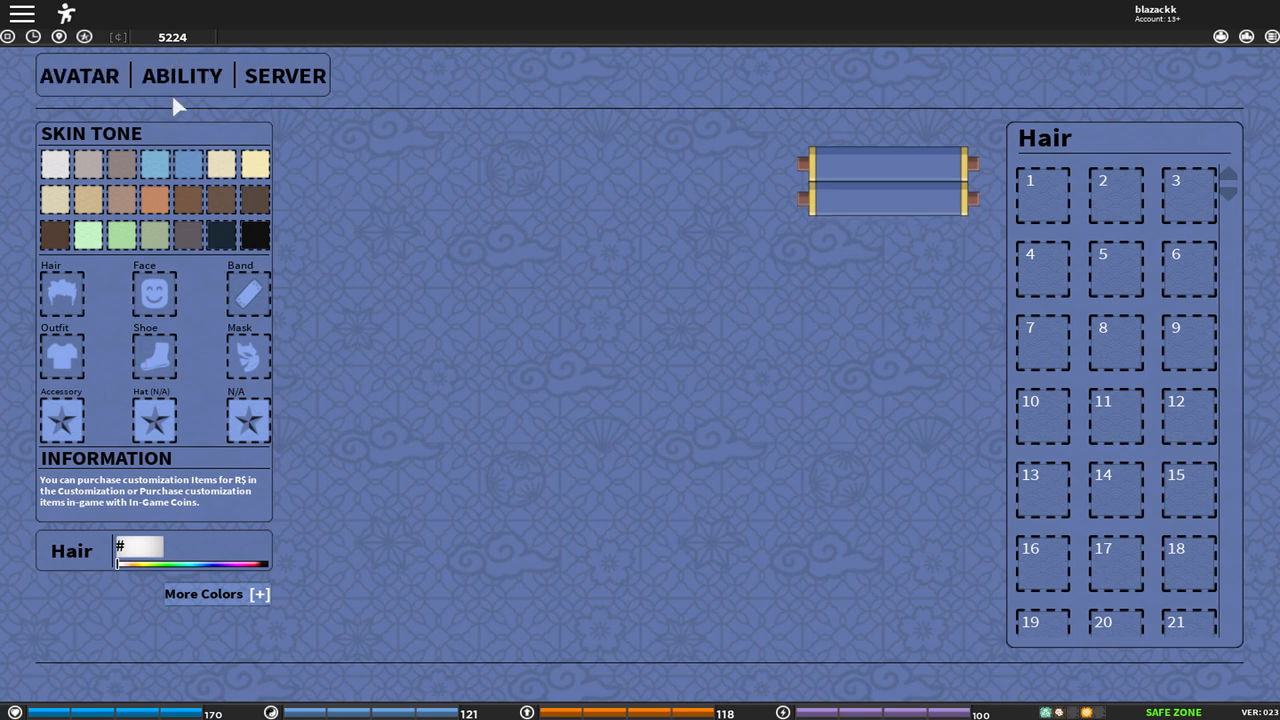
# Enter the promo code NaruLad4ev in the abilities page code box.
pyautogui.click(181, 75)
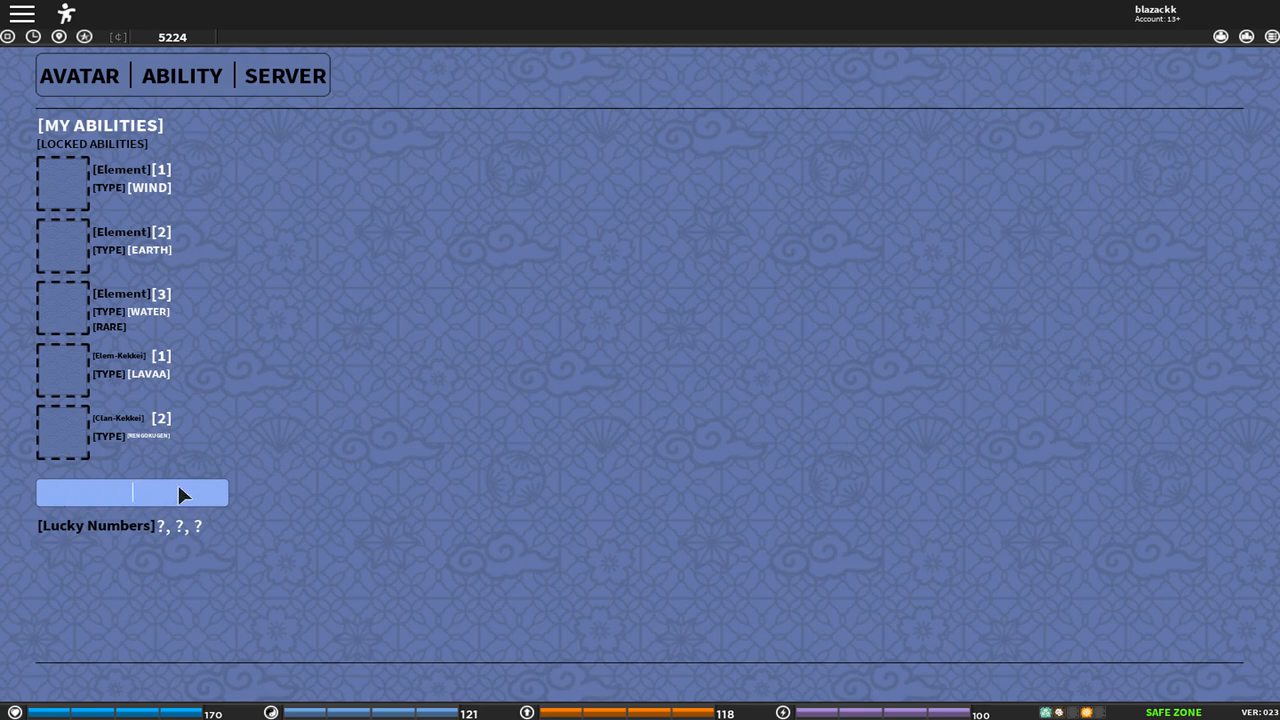
pyautogui.write('Naru')
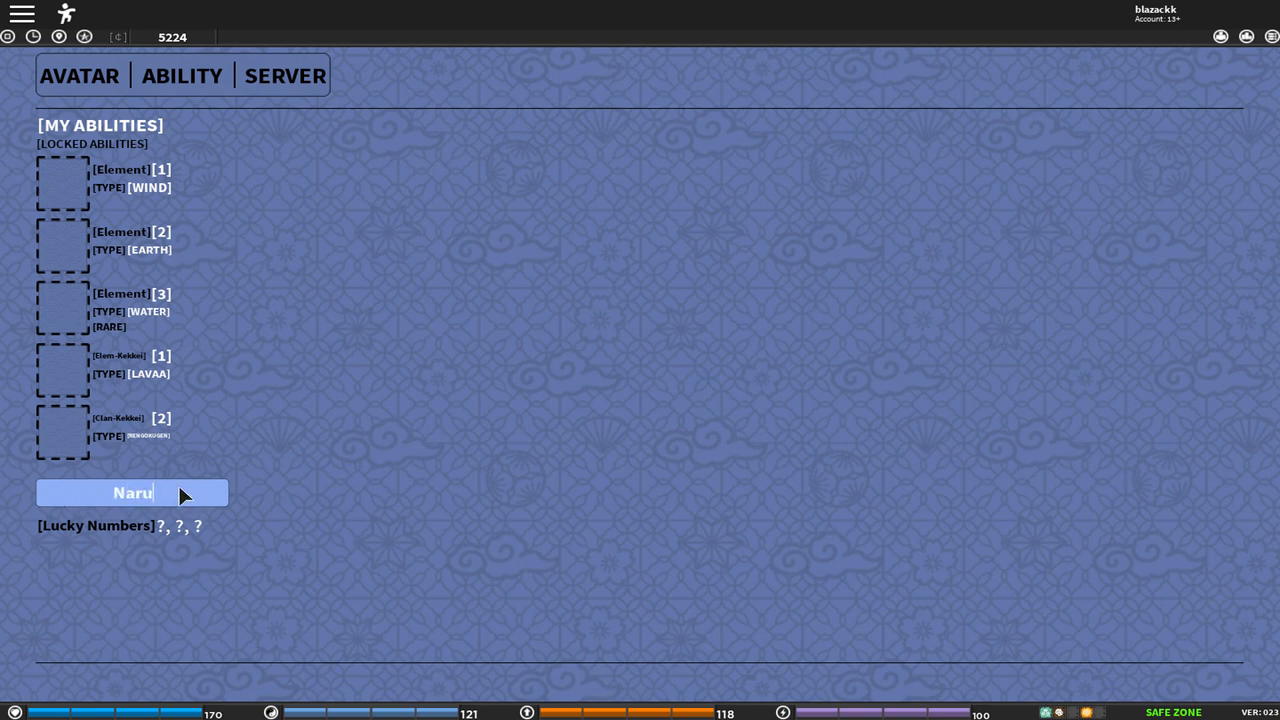
pyautogui.write('Lad4ev')
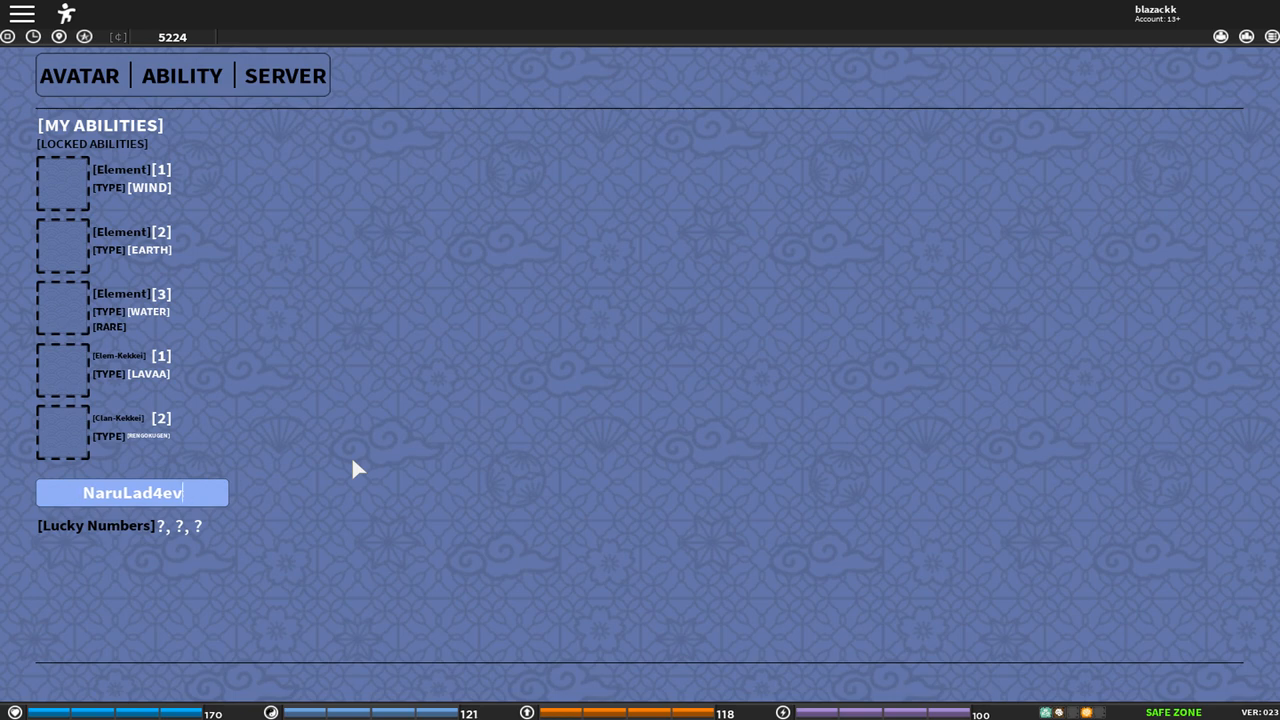
# Redeem promo code BigGuns4, raising coins from 5224 to 6724.
pyautogui.click(132, 492)
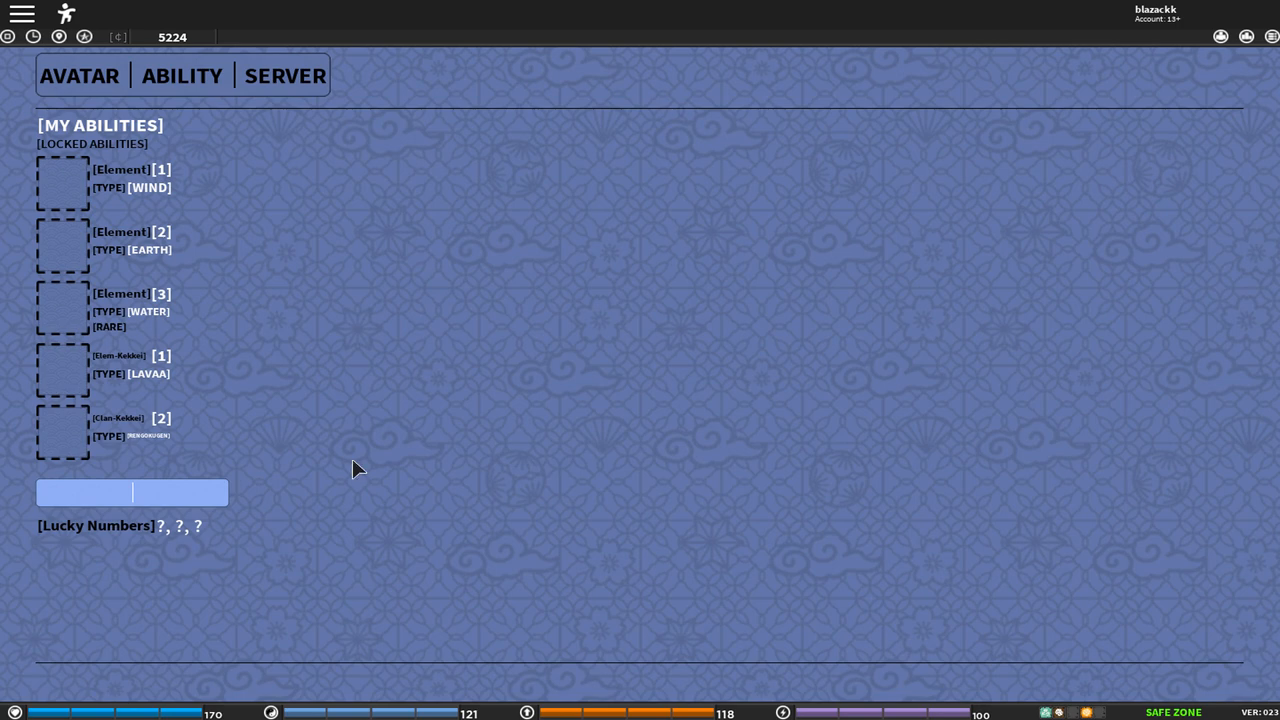
pyautogui.write('BigGuns4')
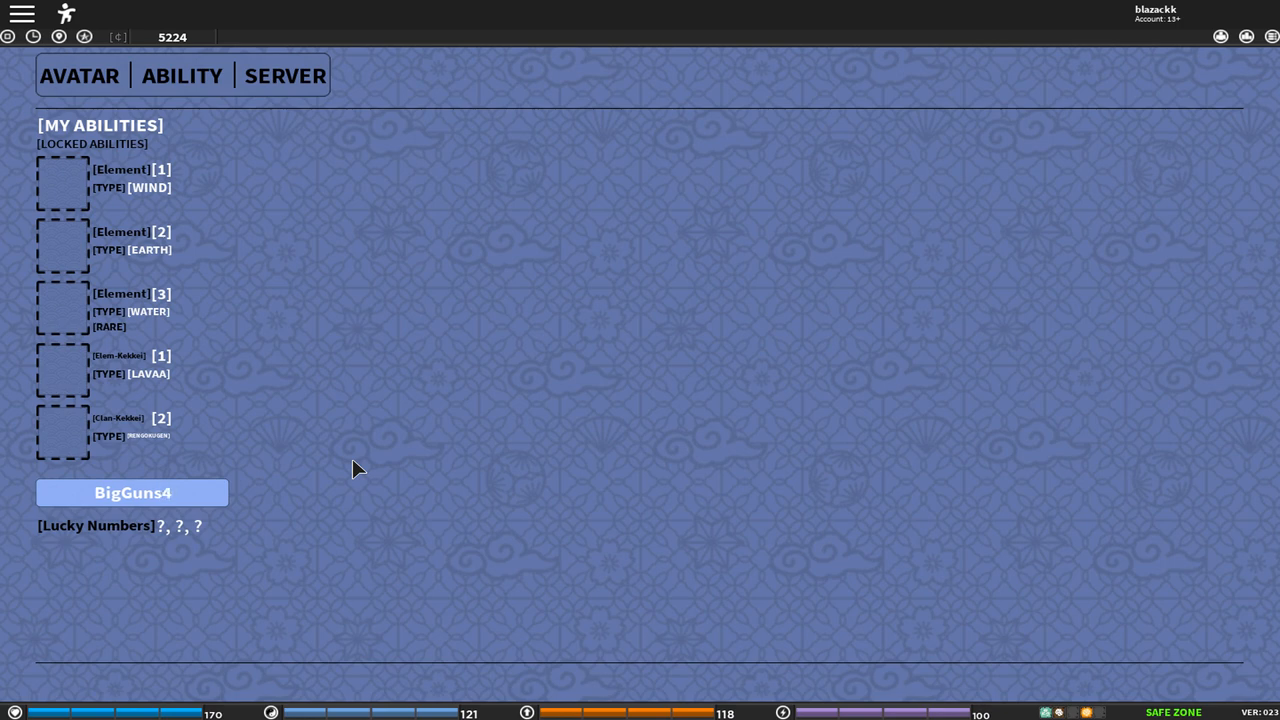
pyautogui.click(132, 492)
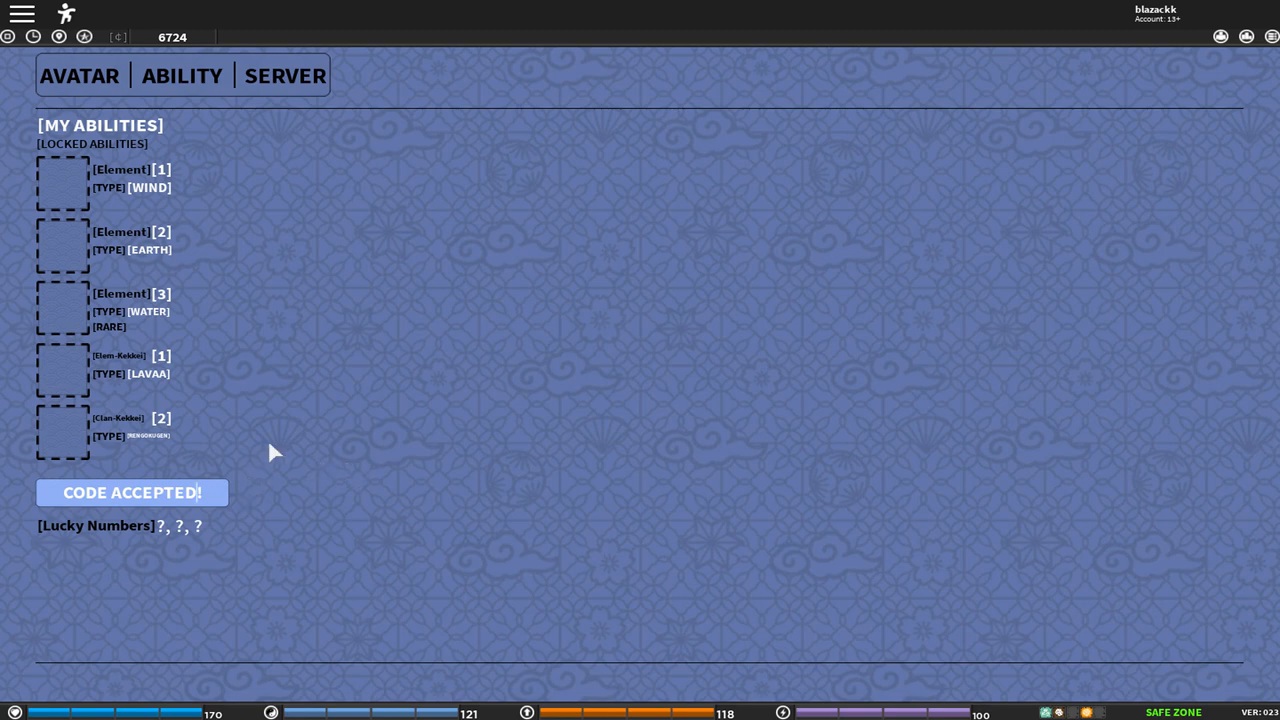
pyautogui.moveTo(275, 445)
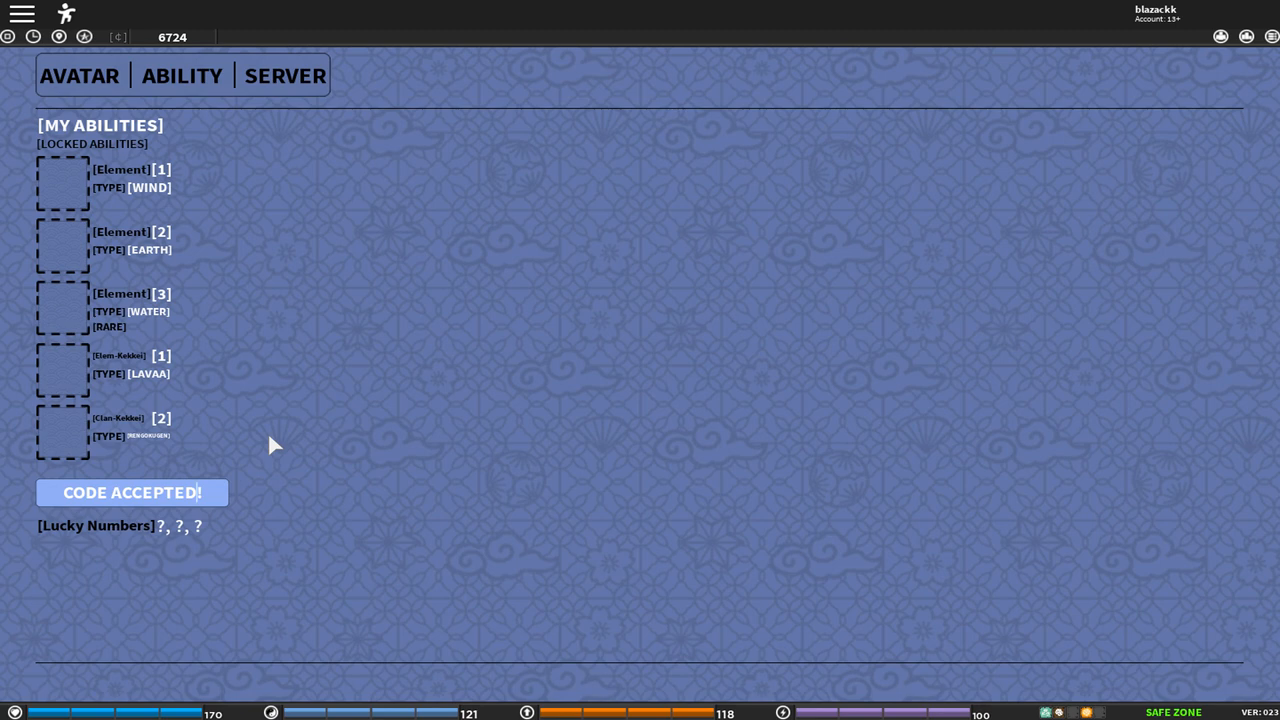
pyautogui.moveTo(125, 185)
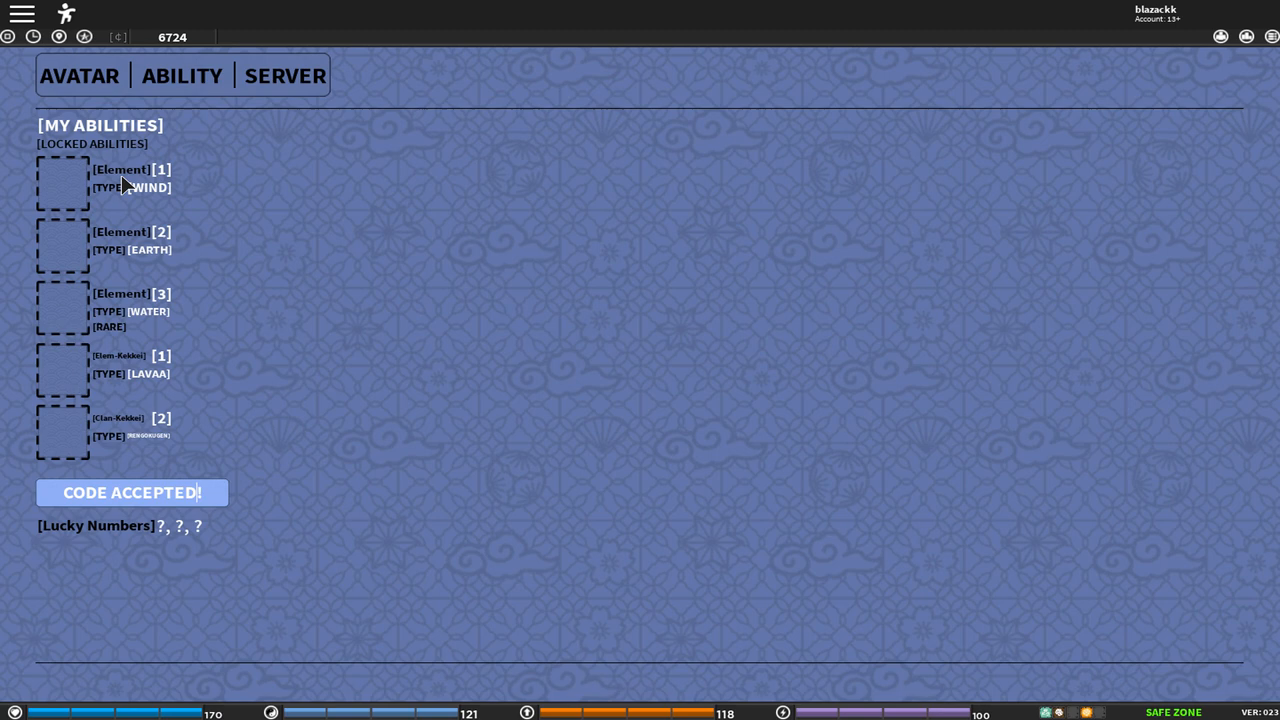
pyautogui.moveTo(272, 68)
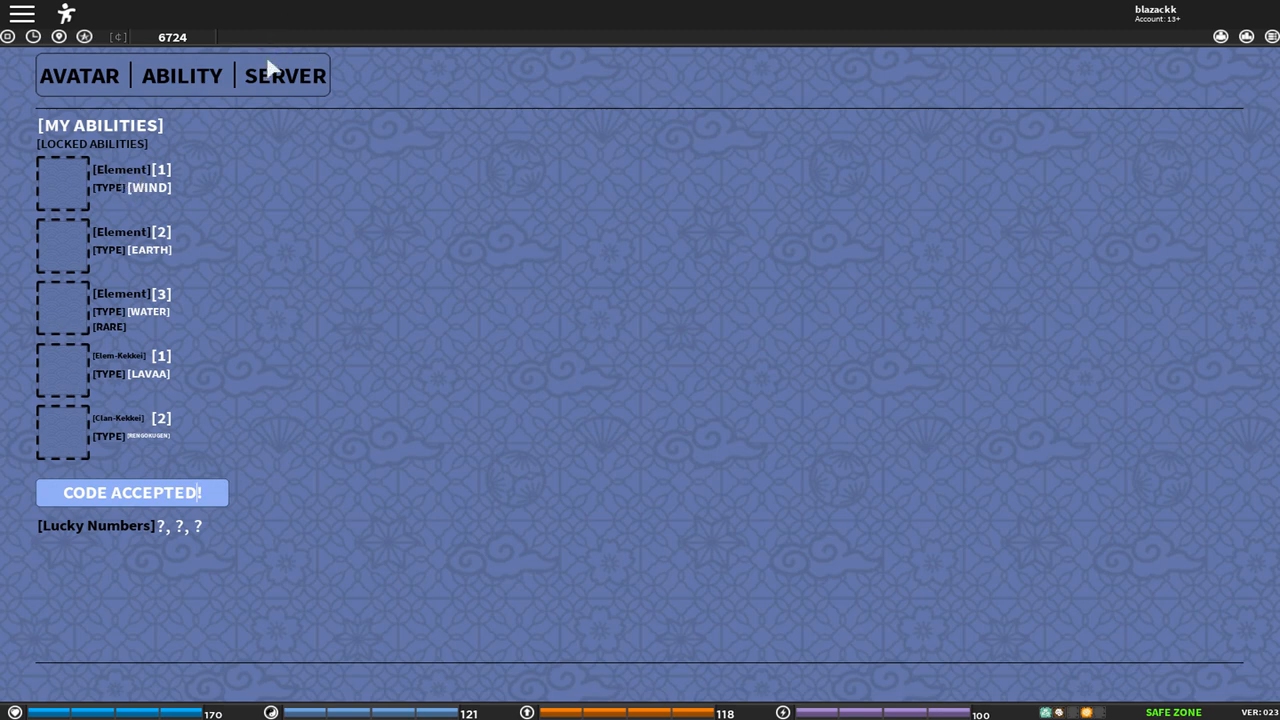
# View the Private Origin VIP server options on the server page.
pyautogui.click(284, 75)
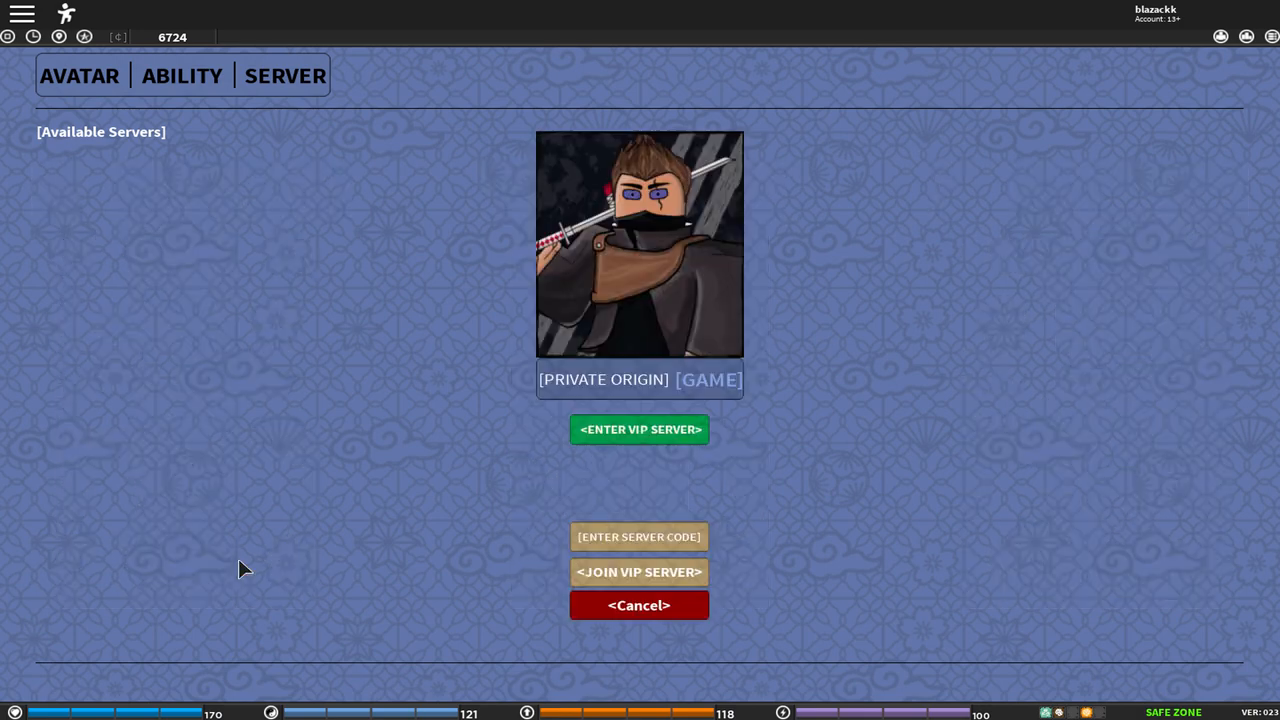
pyautogui.moveTo(650, 537)
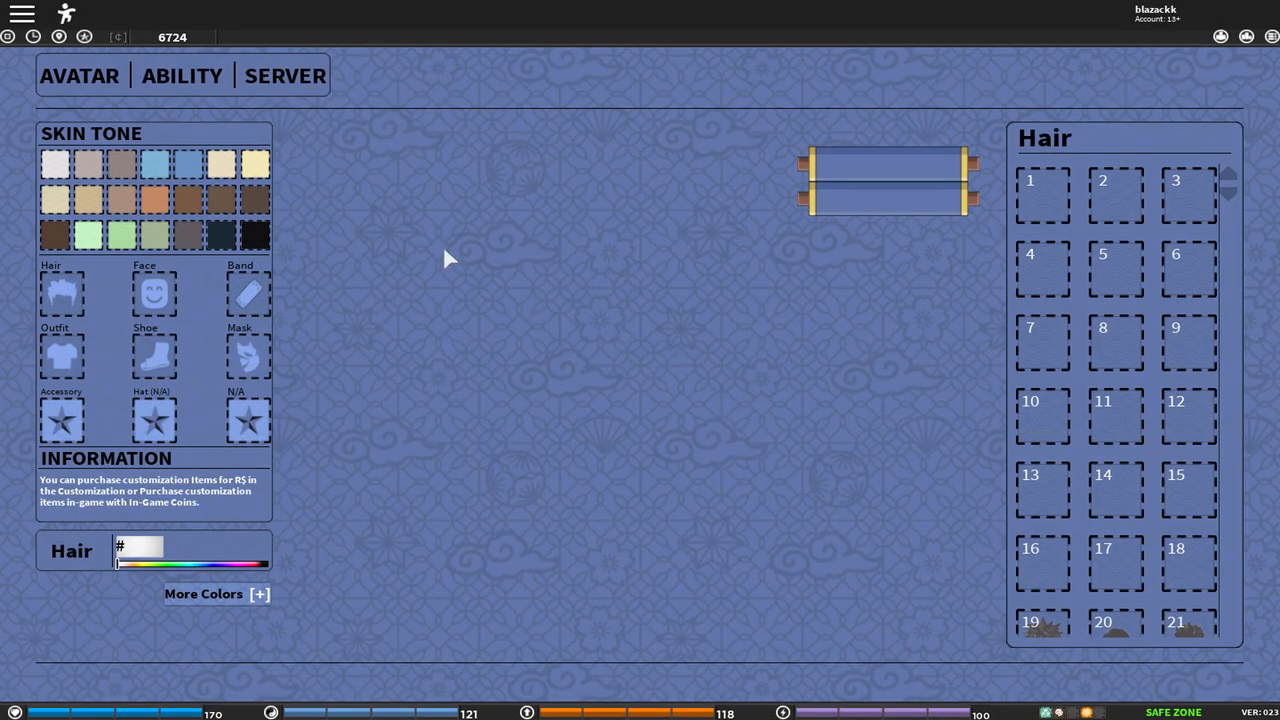
# Join the Arena X server under Shinobi Battles from the server list.
pyautogui.click(285, 75)
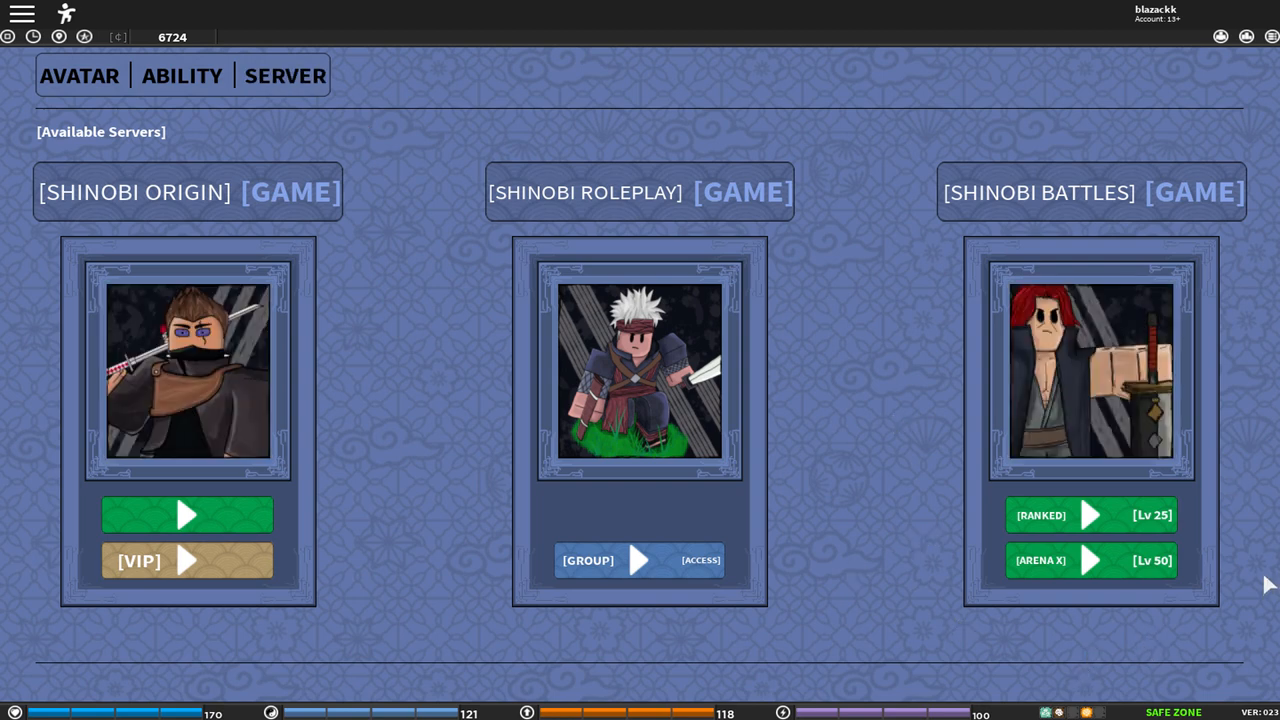
pyautogui.moveTo(1255, 550)
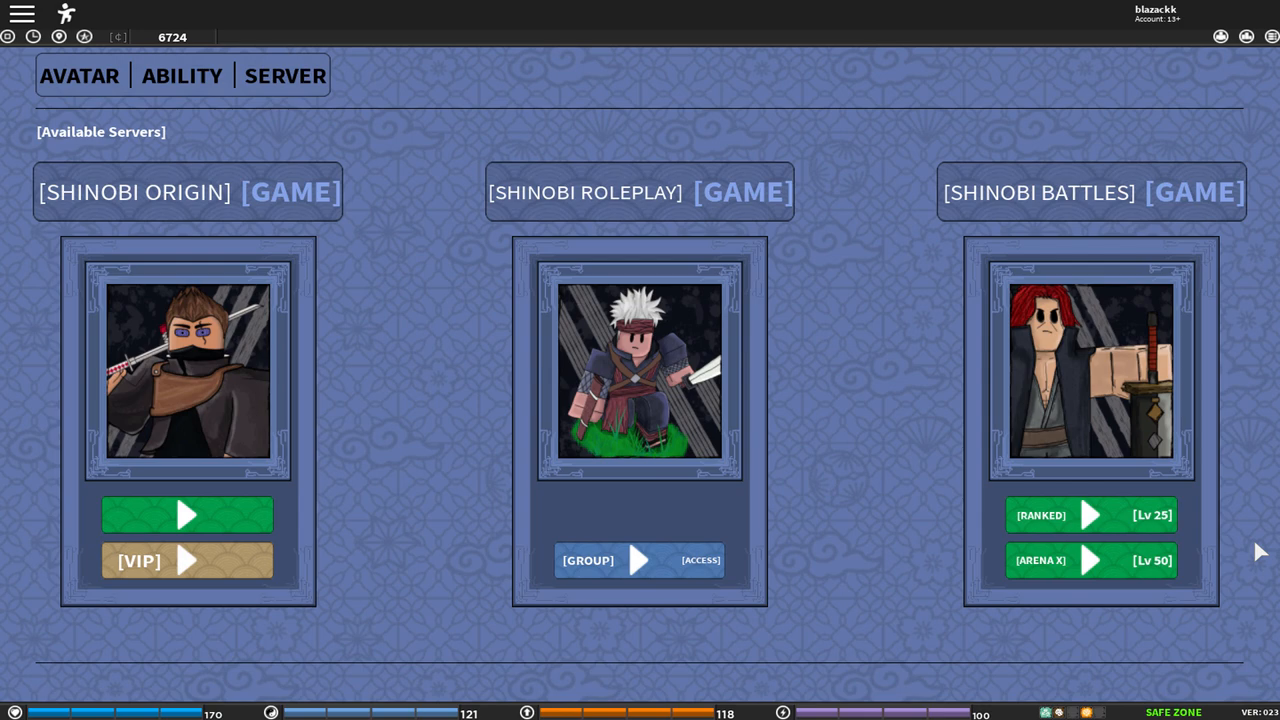
pyautogui.click(187, 514)
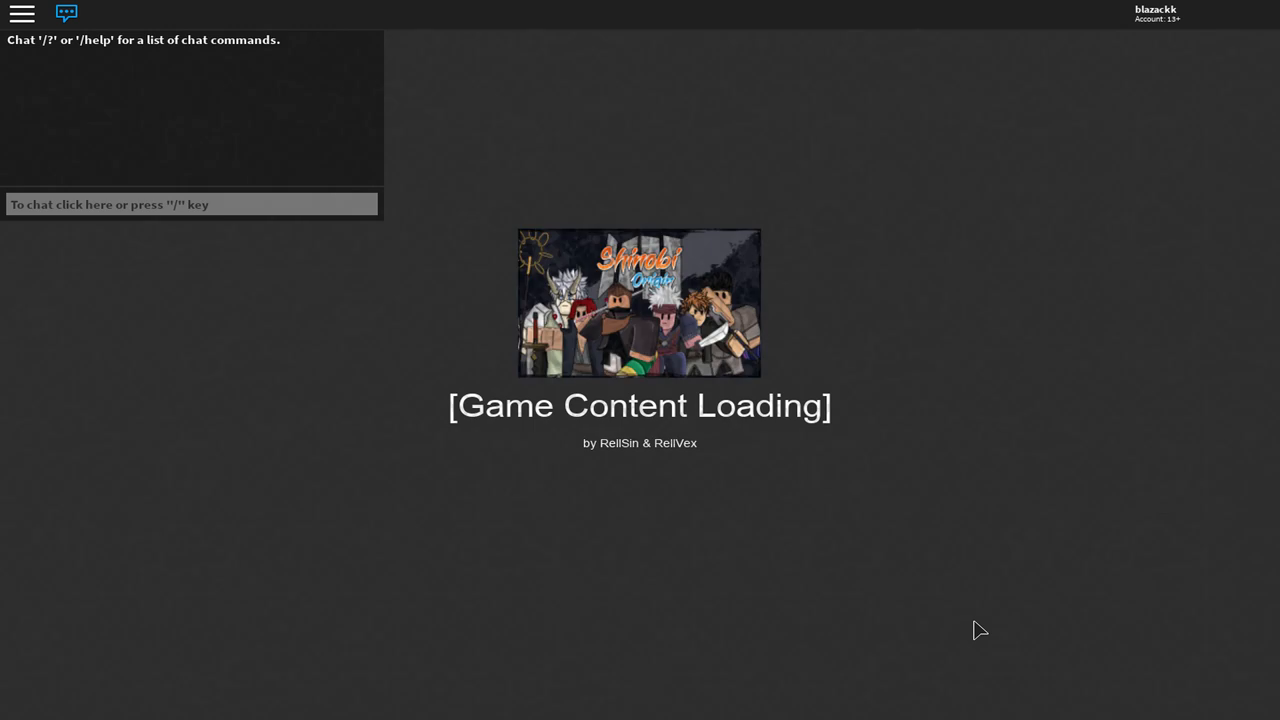
# Focus the game window to spawn into the Arena X forest arena.
pyautogui.click(66, 13)
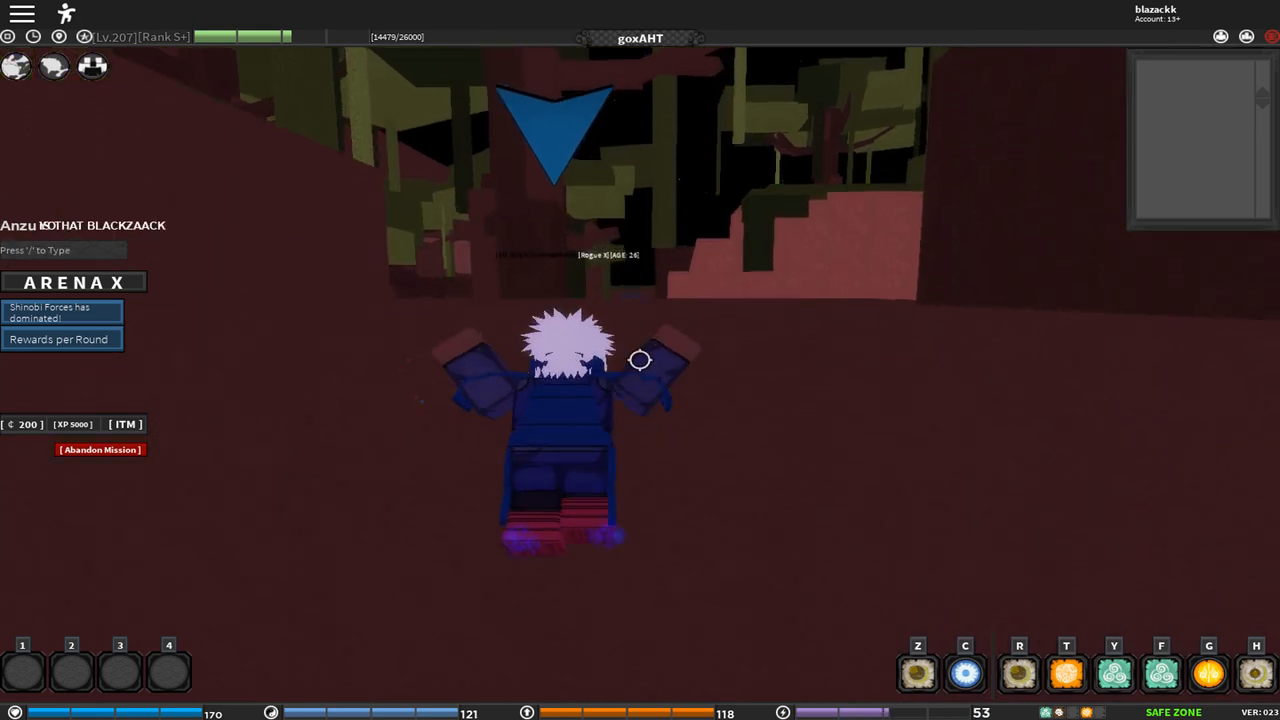
# Send 'yo' and 'im making' a video messages in the arena chat.
pyautogui.write('/yo')
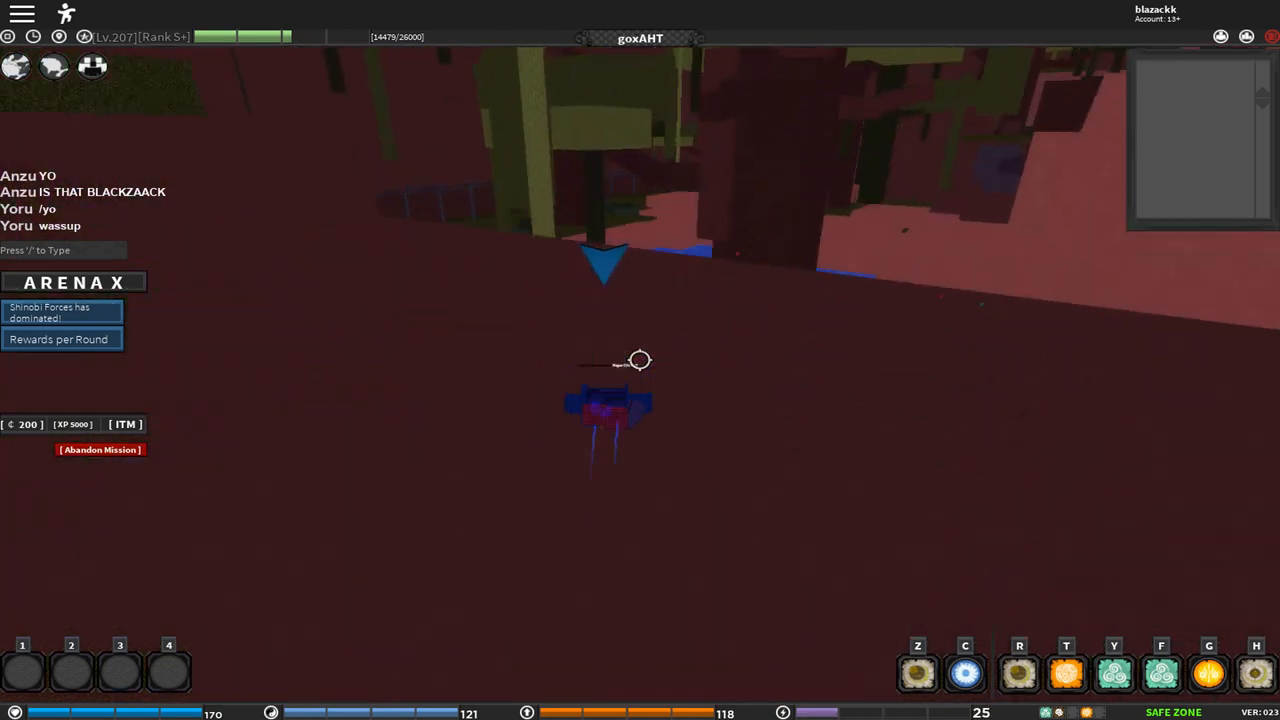
pyautogui.write('im making')
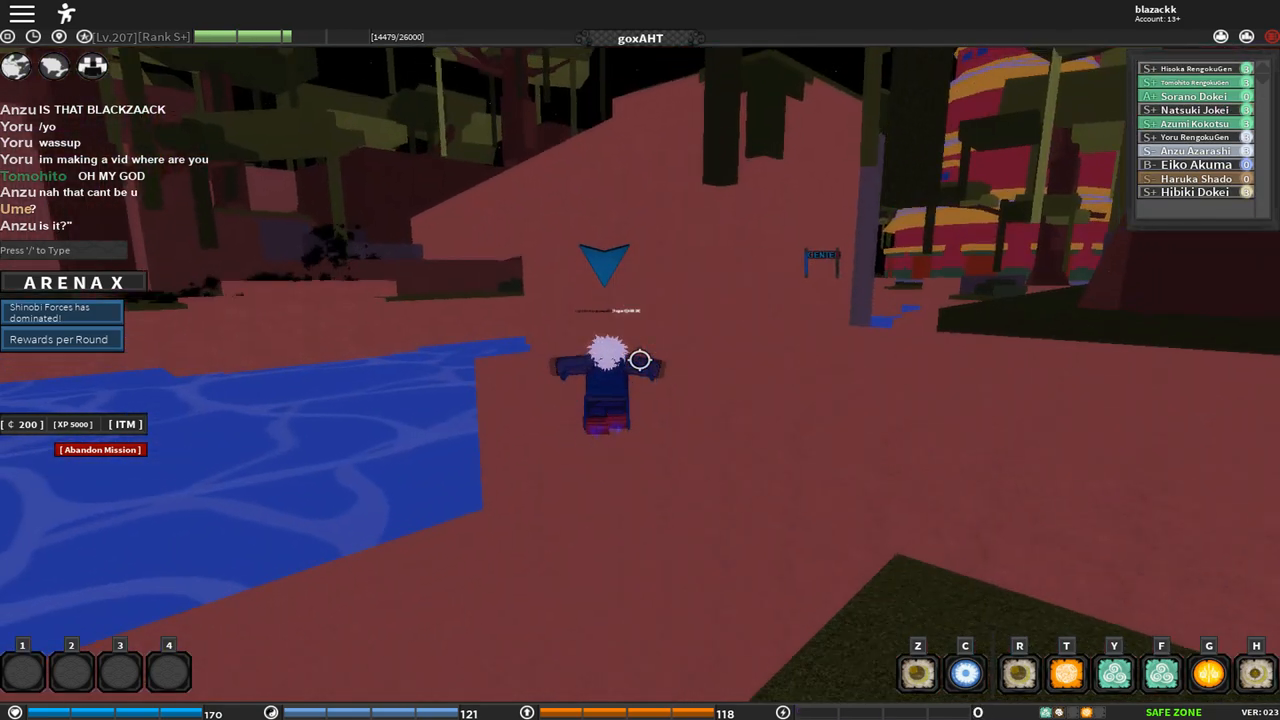
# Reply 'bruh' in chat before heading to the CENTER marker.
pyautogui.write('bruh')
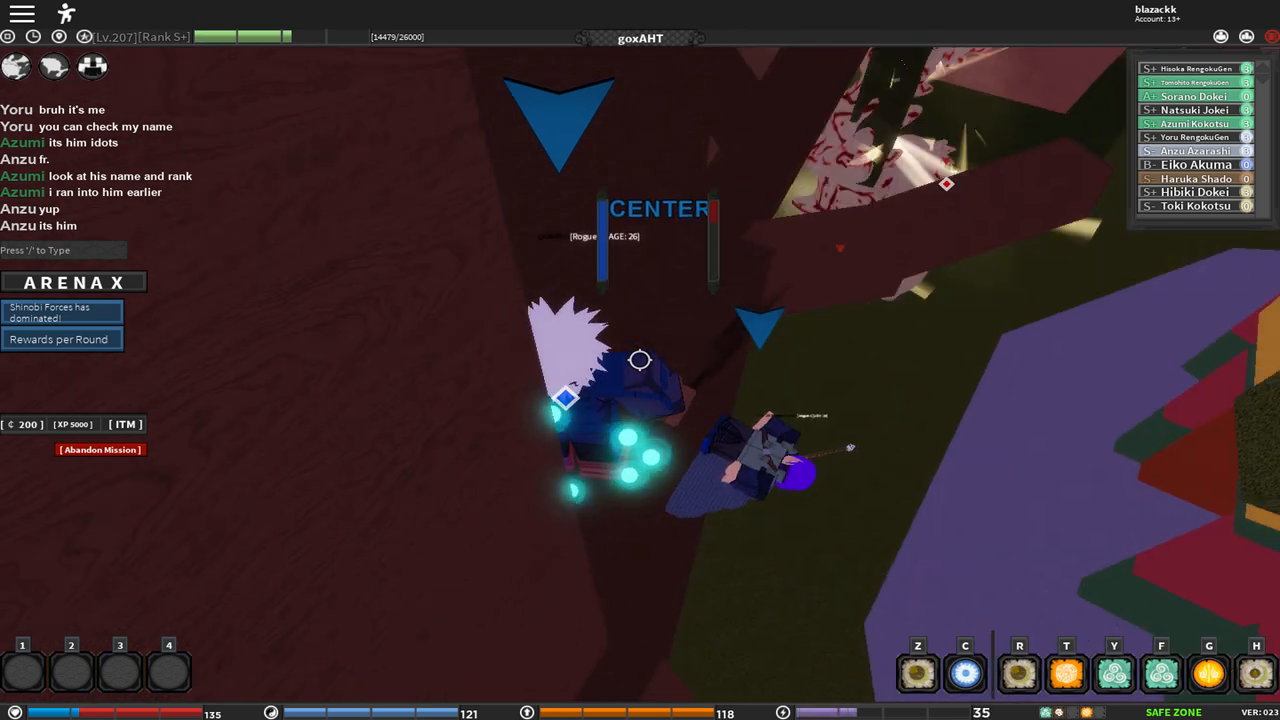
# Ask 'what do i' do in the chat during the fight.
pyautogui.write('/what do i')
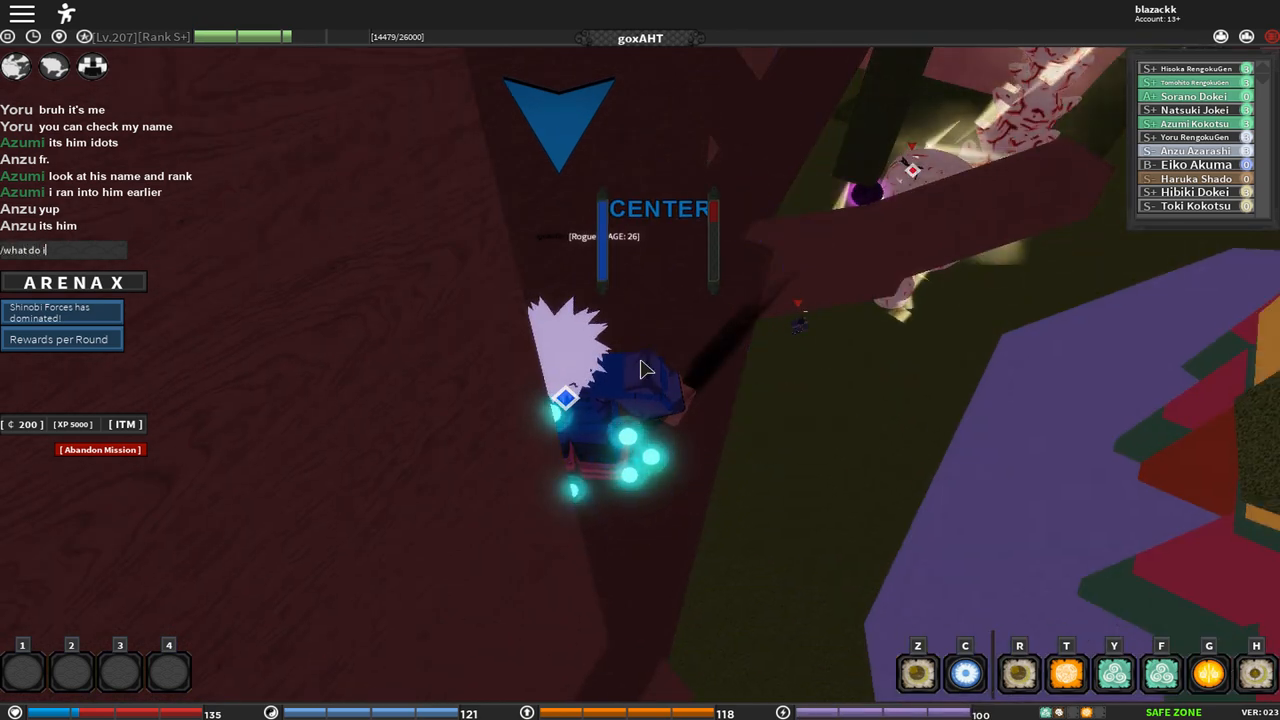
pyautogui.press('enter')
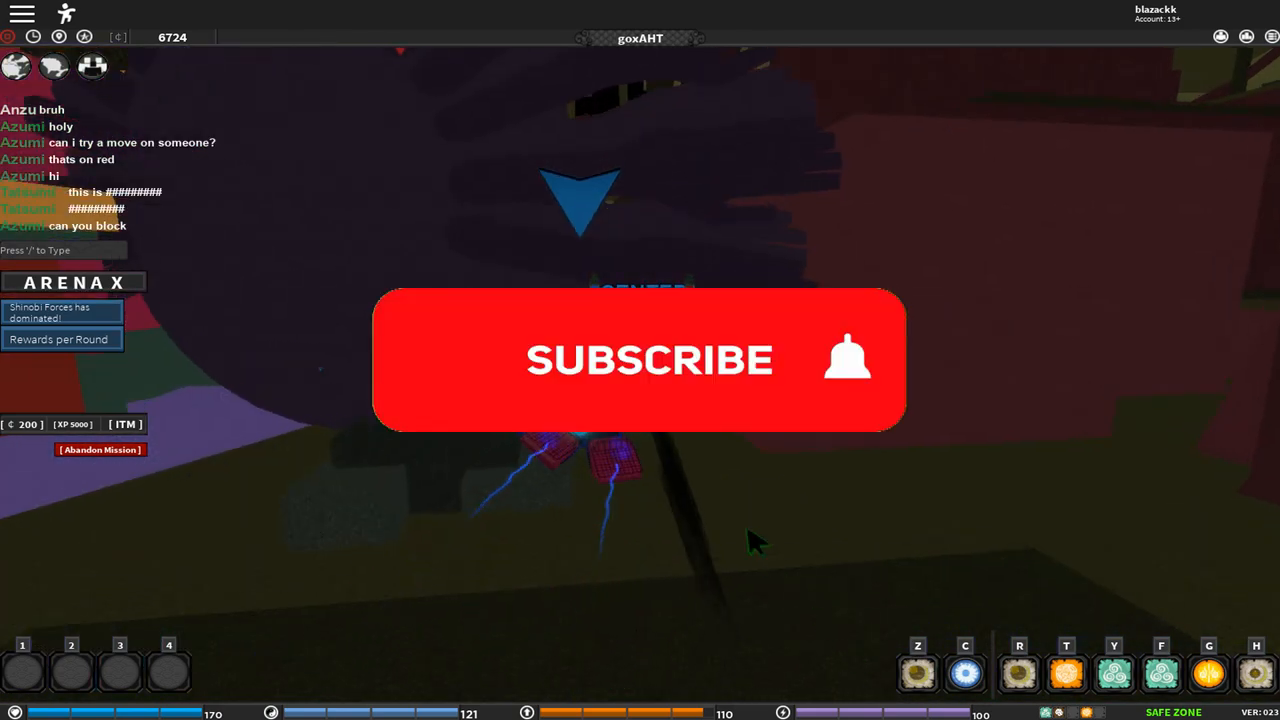
# Attack the enemy near the CENTER marker with a lightning ability.
pyautogui.click(640, 360)
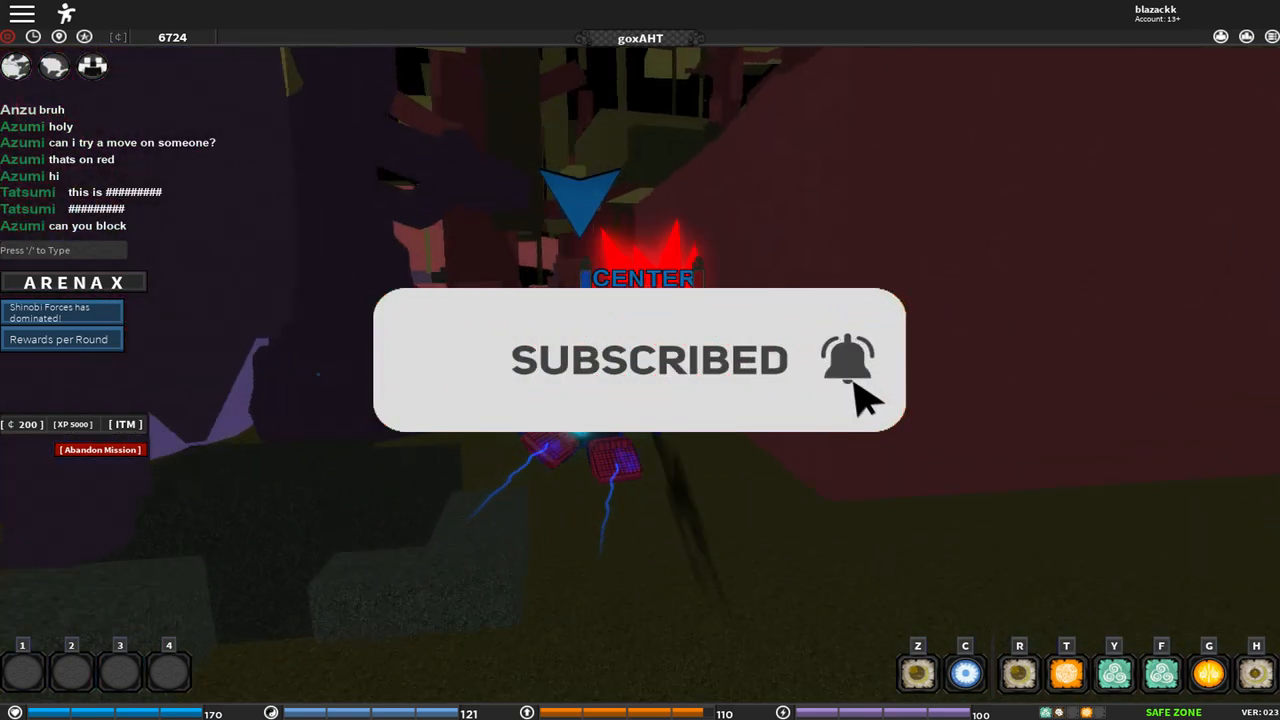